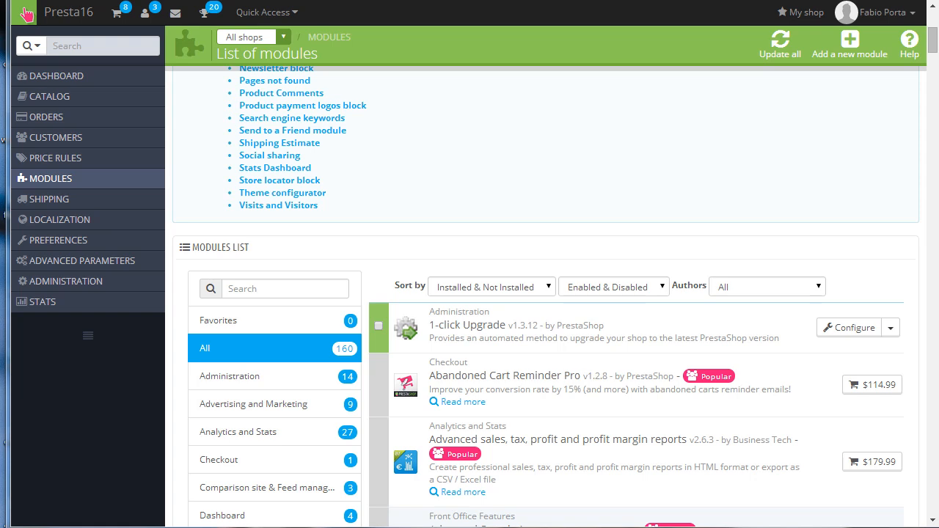
{"action": "mouse_move", "coordinate": [758, 185]}
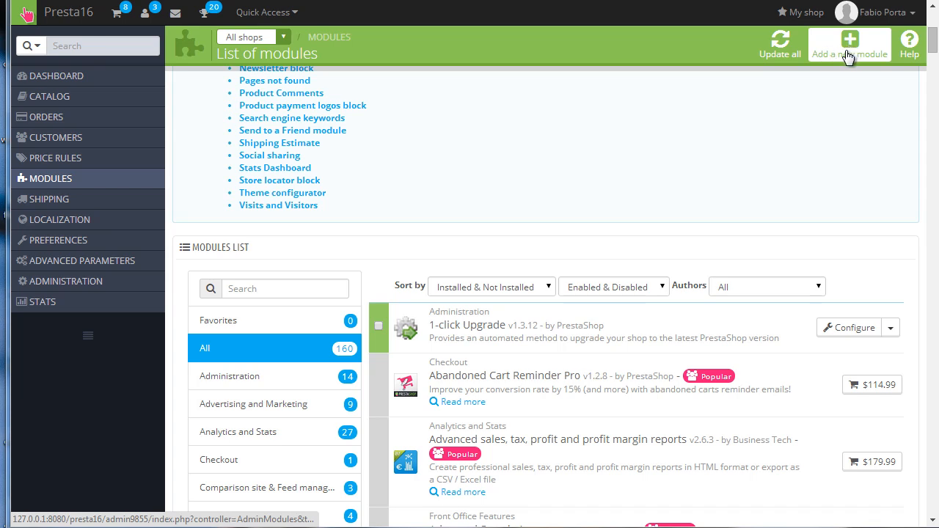
{"action": "mouse_move", "coordinate": [775, 127]}
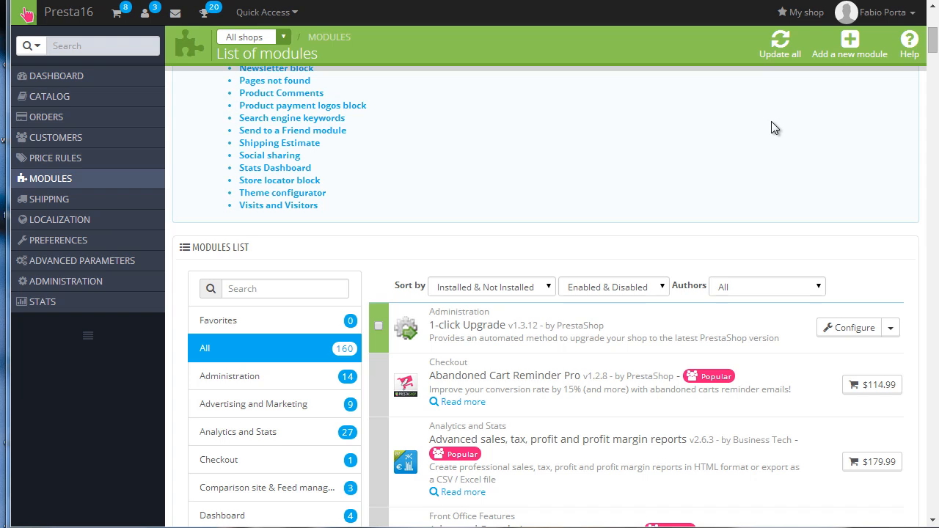
Step: Search the modules list for 'cash' and install Cash on delivery with fee
{"action": "left_click", "coordinate": [284, 288]}
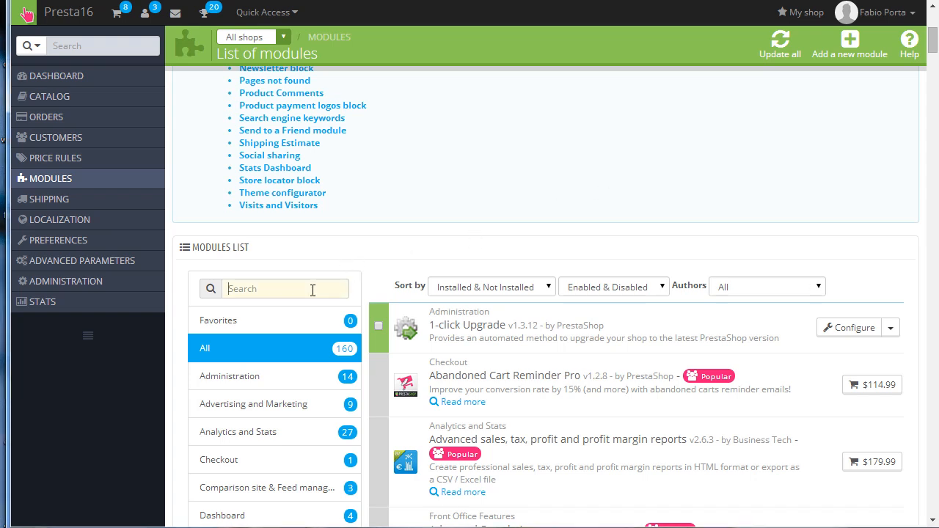
{"action": "type", "text": "cash"}
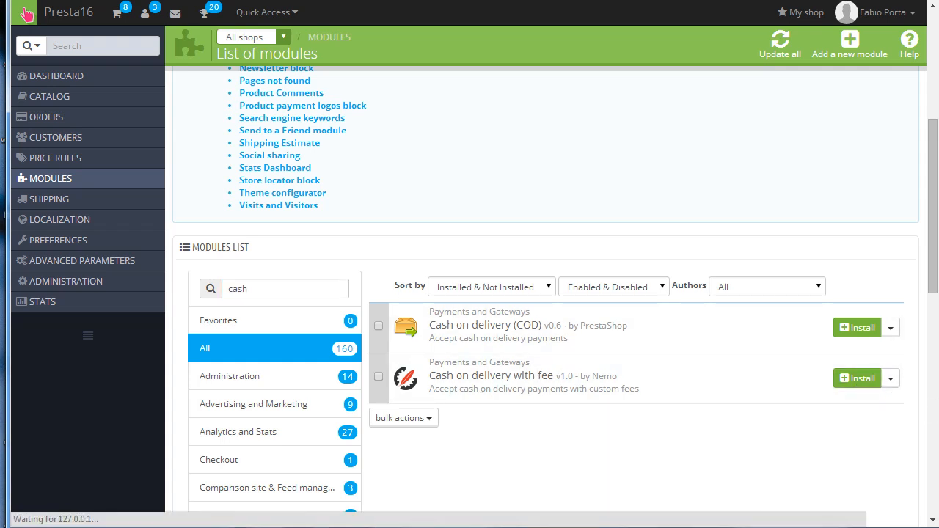
{"action": "left_click", "coordinate": [858, 378]}
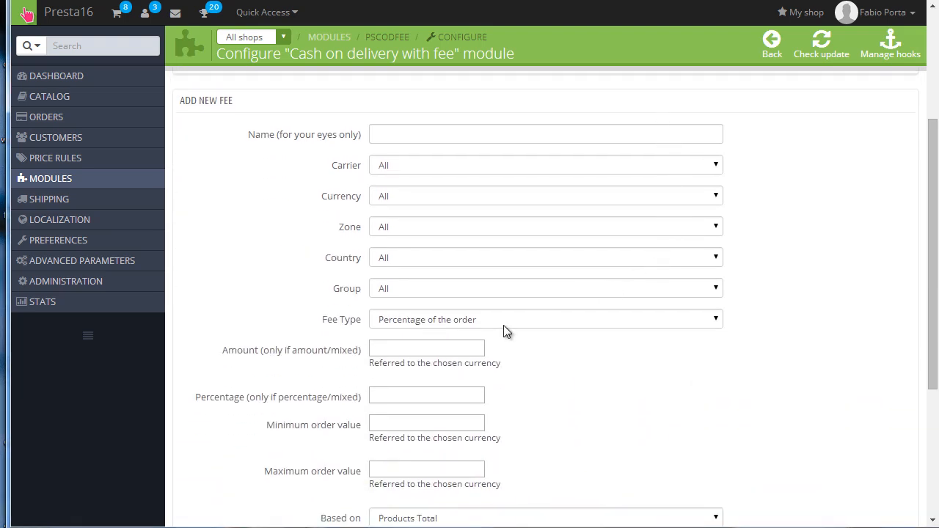
{"action": "left_click", "coordinate": [545, 319]}
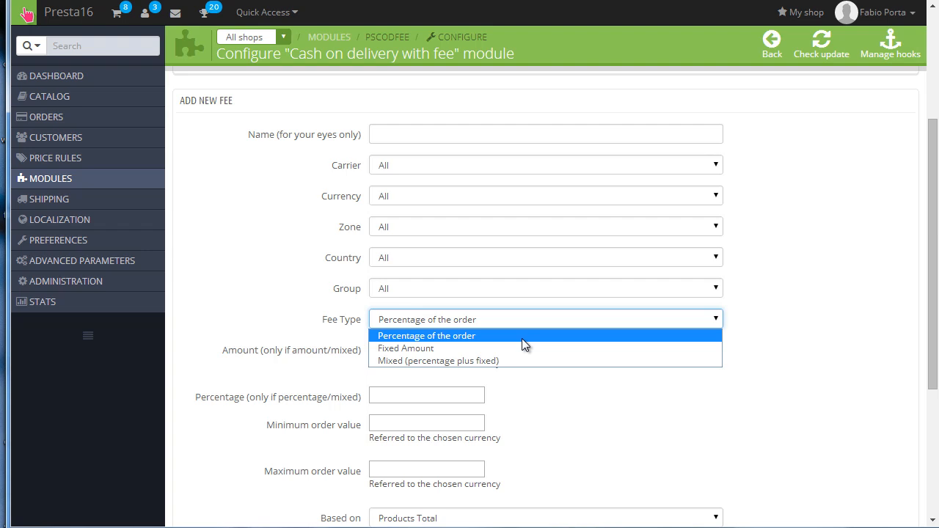
{"action": "mouse_move", "coordinate": [522, 349]}
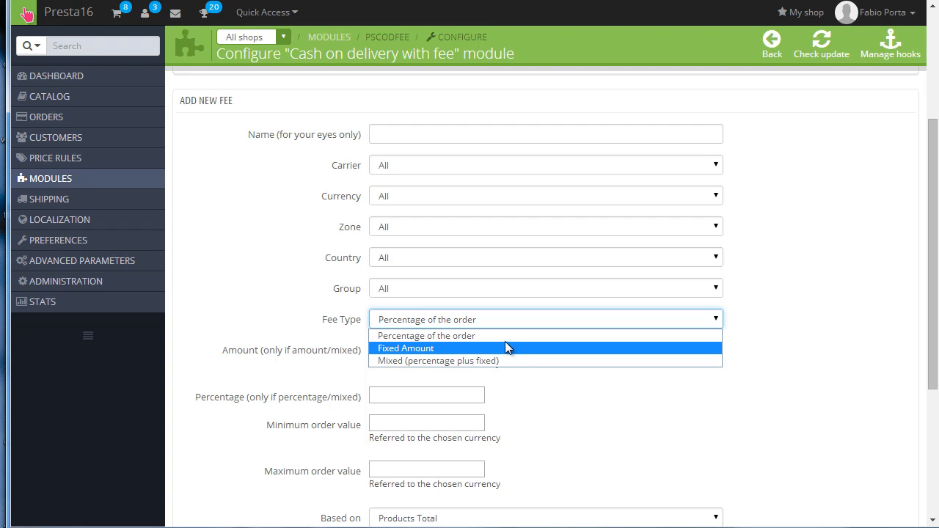
{"action": "mouse_move", "coordinate": [506, 335]}
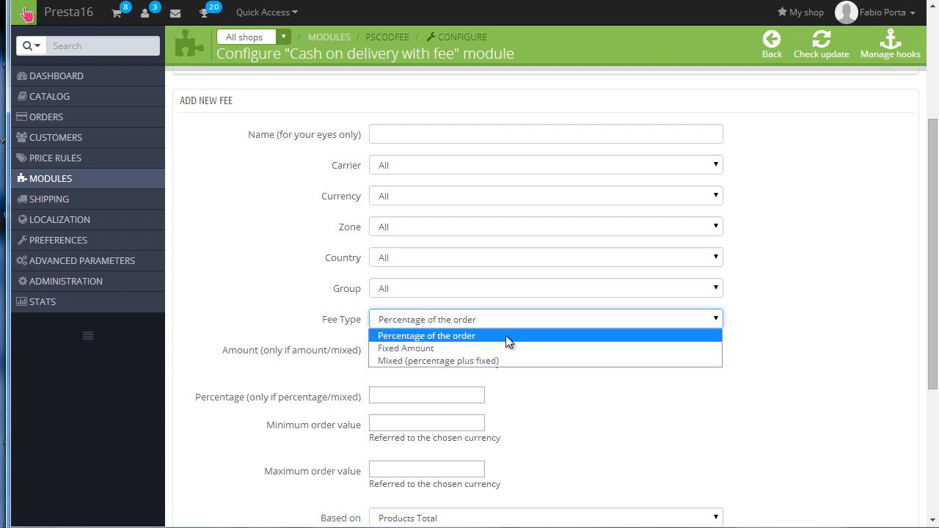
{"action": "mouse_move", "coordinate": [483, 360]}
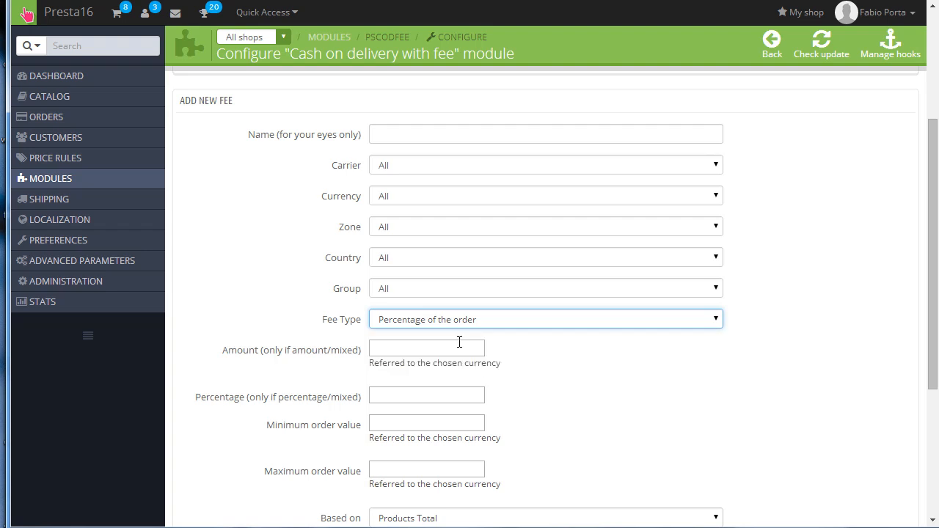
Step: Add a 10 percent fee based on Products Total for all carriers, currencies and groups
{"action": "scroll", "scroll_direction": "down", "scroll_amount": 3}
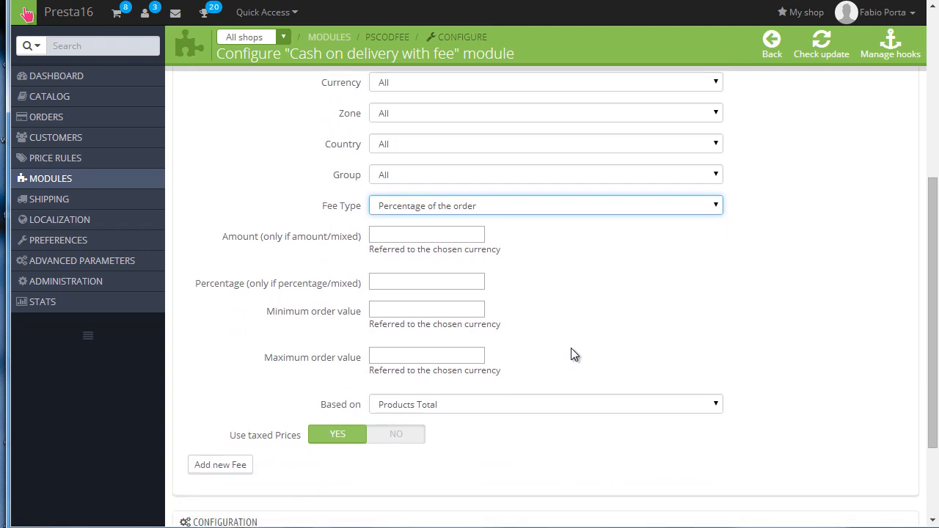
{"action": "mouse_move", "coordinate": [454, 404]}
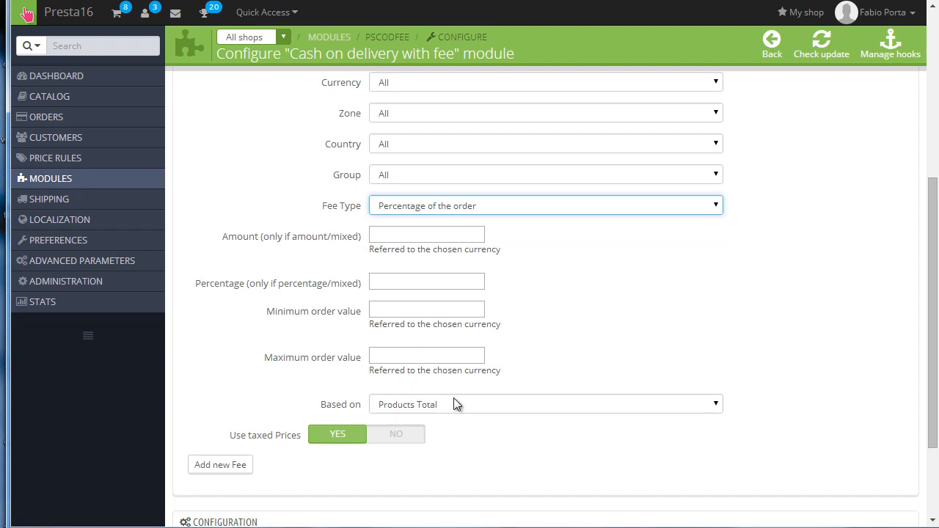
{"action": "mouse_move", "coordinate": [461, 404]}
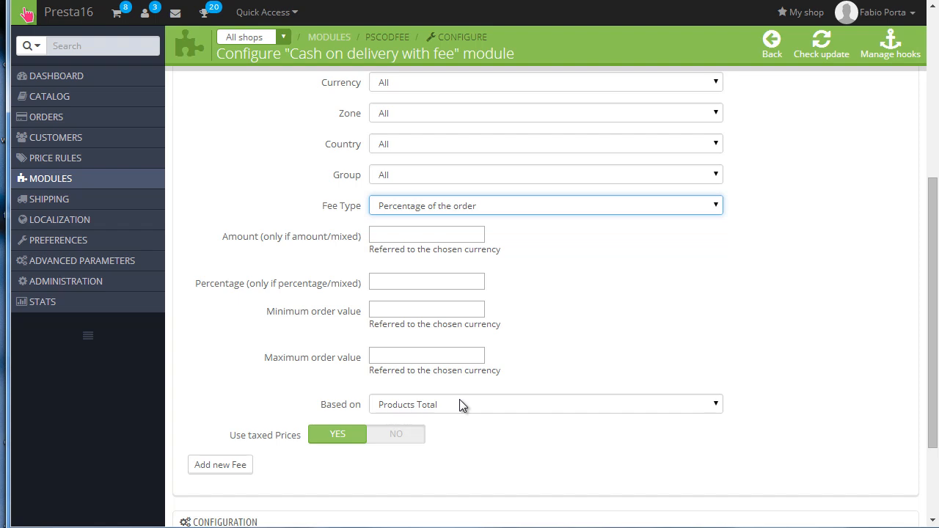
{"action": "left_click", "coordinate": [545, 404]}
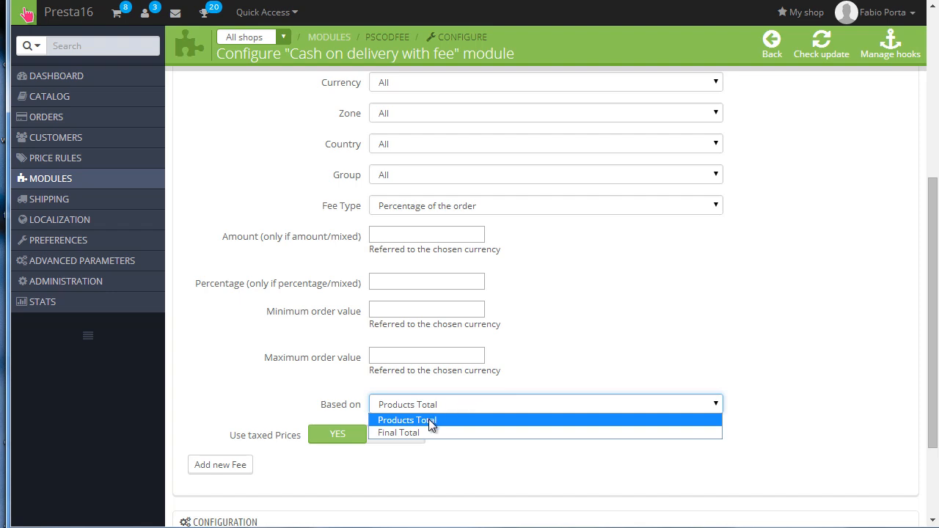
{"action": "left_click", "coordinate": [407, 419]}
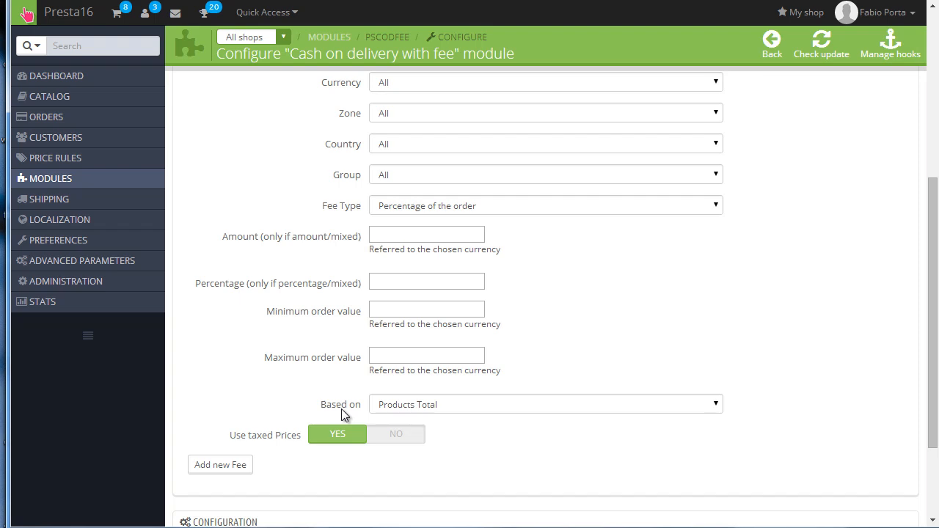
{"action": "mouse_move", "coordinate": [370, 415]}
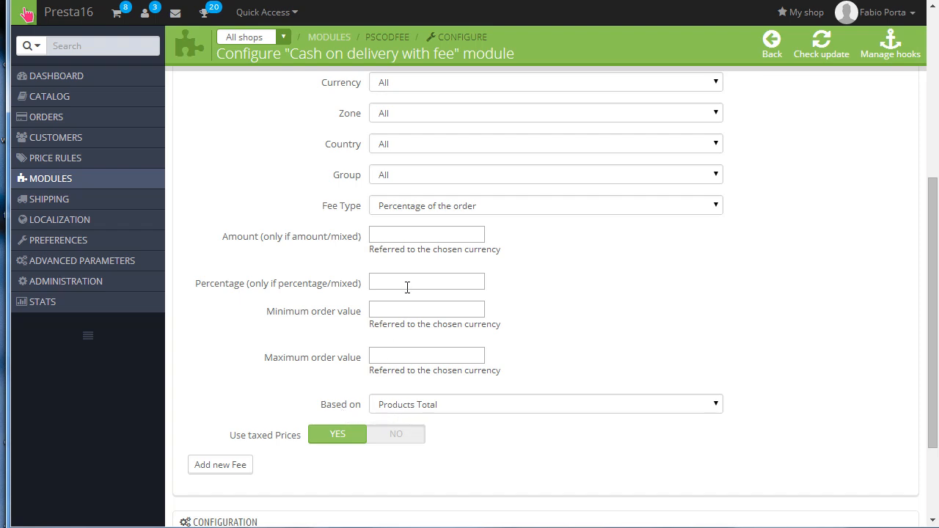
{"action": "type", "text": "10"}
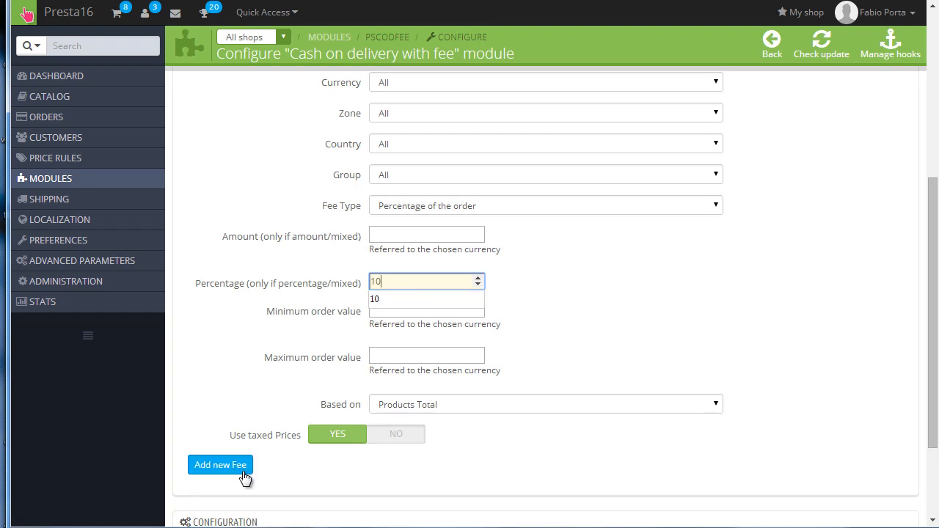
{"action": "left_click", "coordinate": [220, 464]}
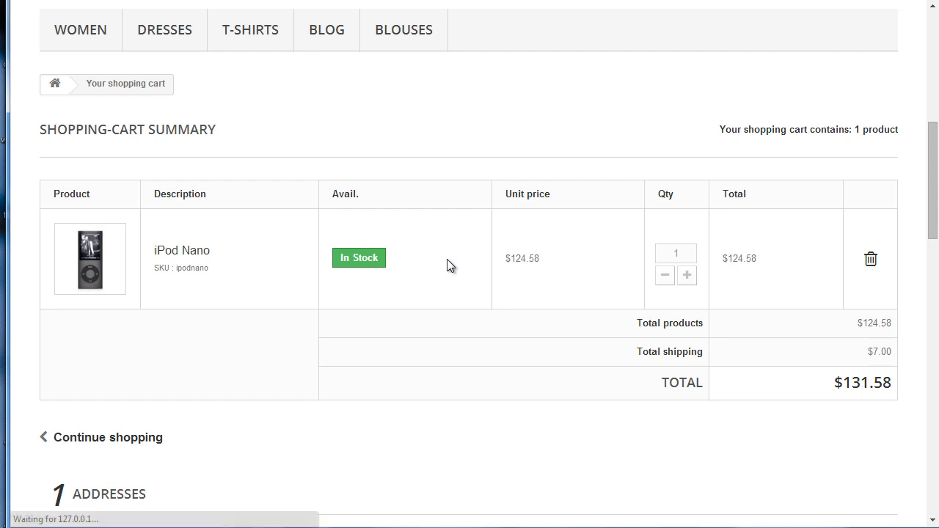
Step: Scroll the storefront checkout to the payment methods showing the $12.46 fee
{"action": "scroll", "scroll_direction": "down", "scroll_amount": 3}
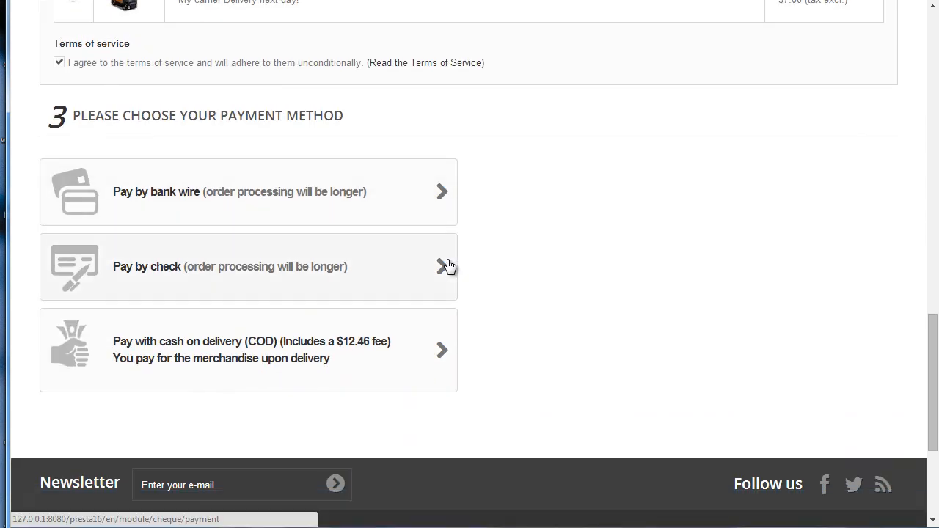
{"action": "mouse_move", "coordinate": [297, 350]}
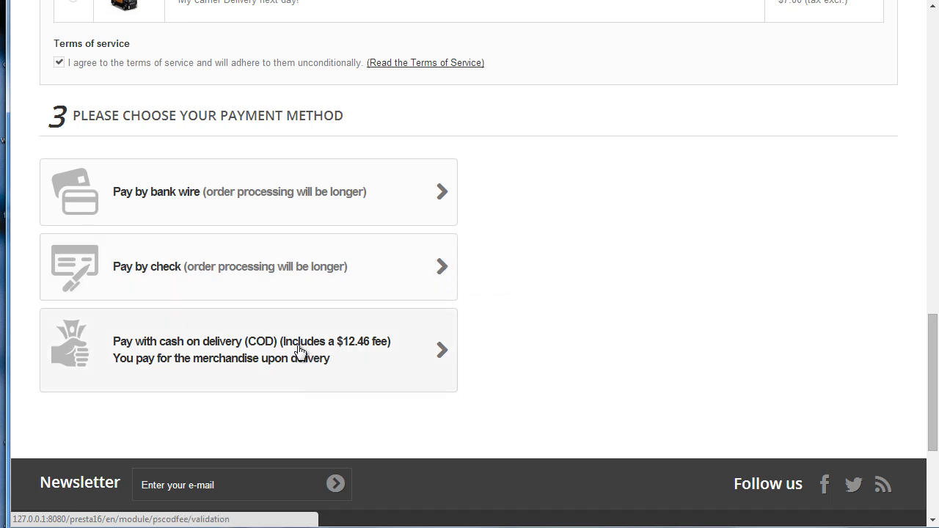
{"action": "mouse_move", "coordinate": [299, 351]}
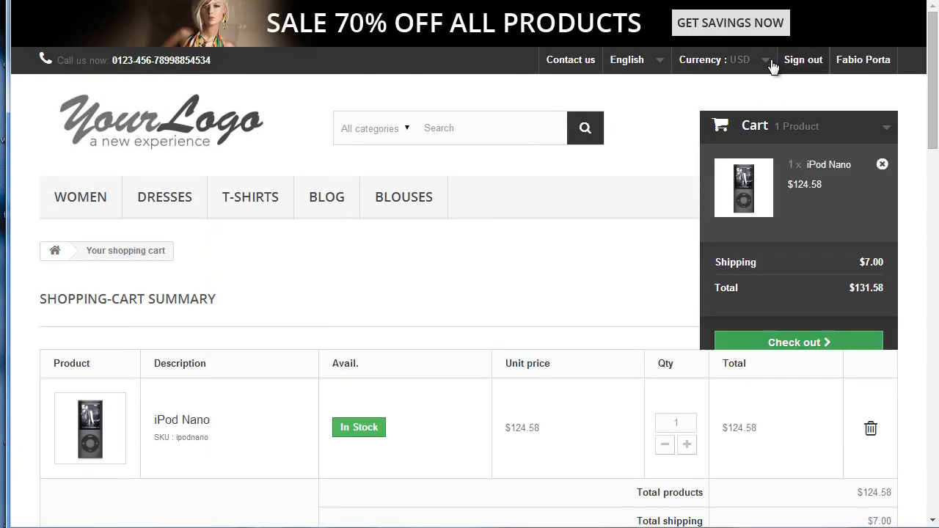
Step: Switch the storefront currency to Euro and view the 8,96 € cash-on-delivery fee
{"action": "left_click", "coordinate": [722, 59]}
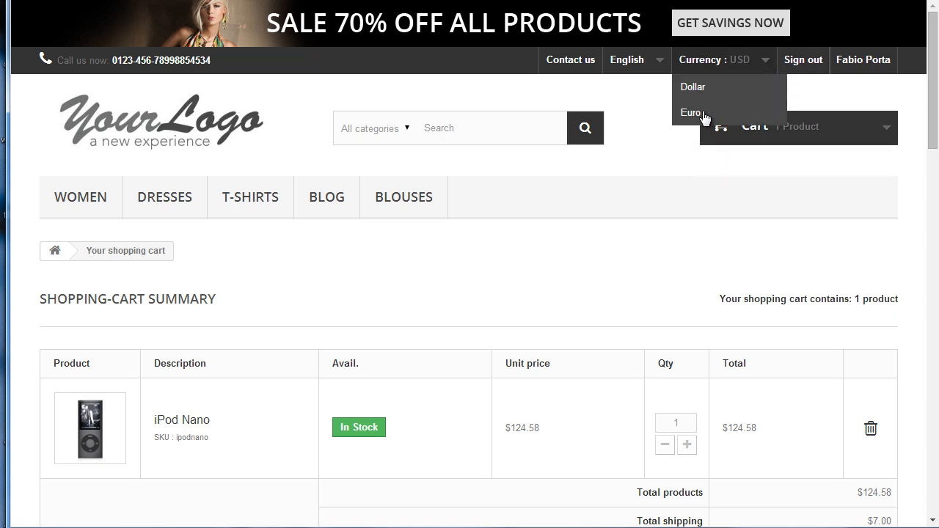
{"action": "left_click", "coordinate": [690, 113]}
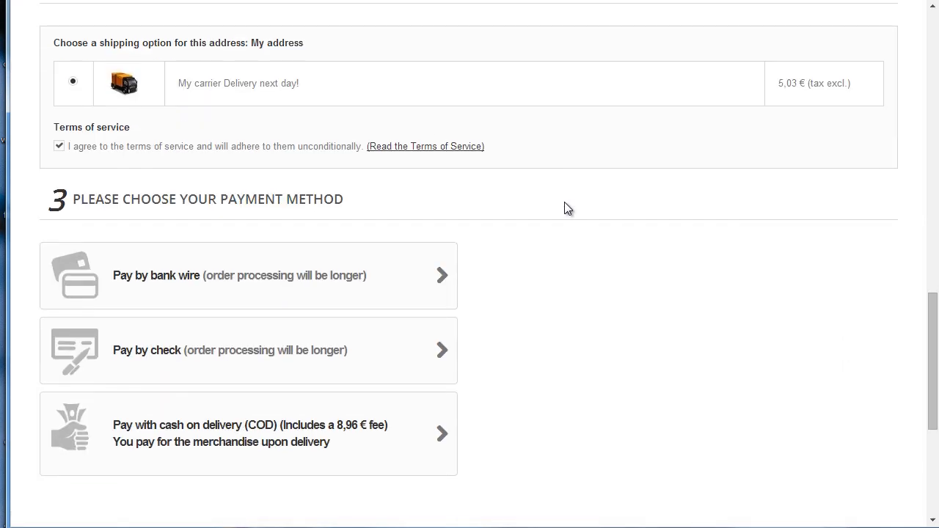
{"action": "scroll", "scroll_direction": "down", "scroll_amount": 3}
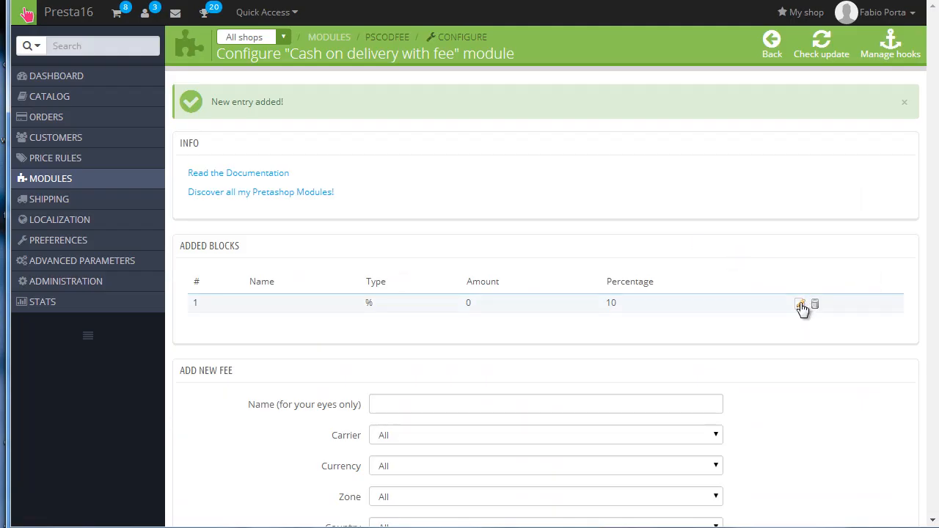
Step: Edit the 10 percent fee to apply only to the Dollar currency and submit
{"action": "left_click", "coordinate": [801, 303]}
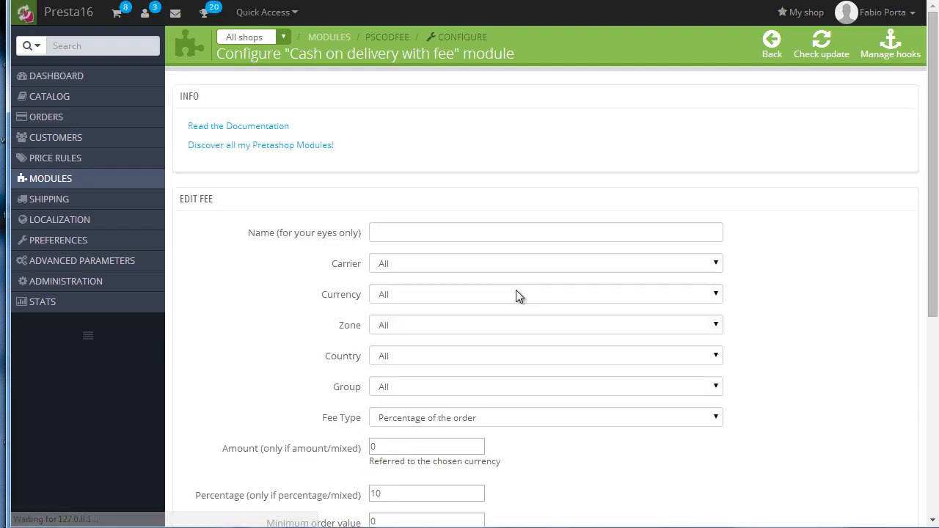
{"action": "left_click", "coordinate": [545, 294]}
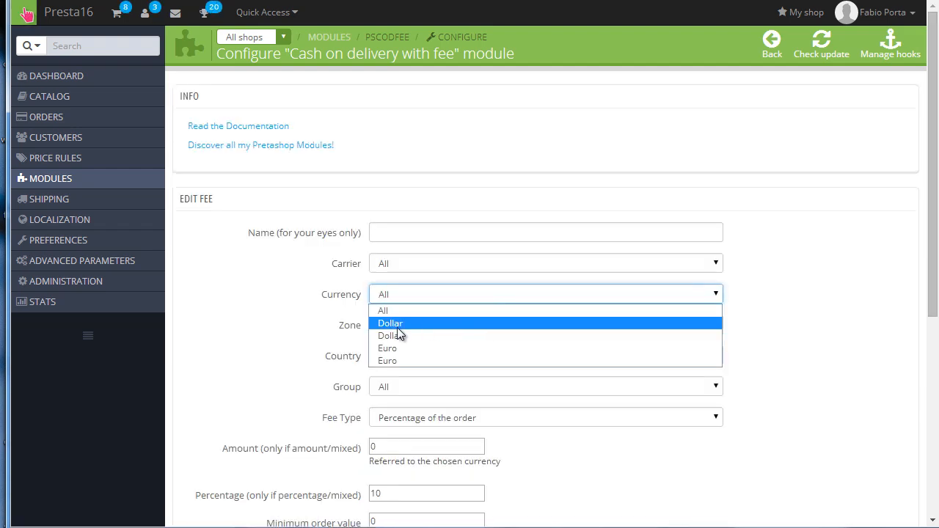
{"action": "mouse_move", "coordinate": [401, 348]}
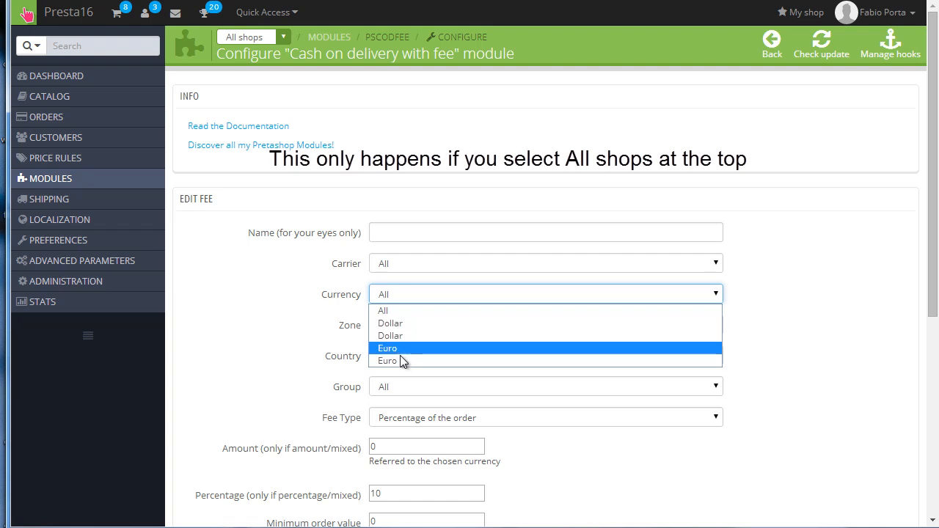
{"action": "mouse_move", "coordinate": [389, 324]}
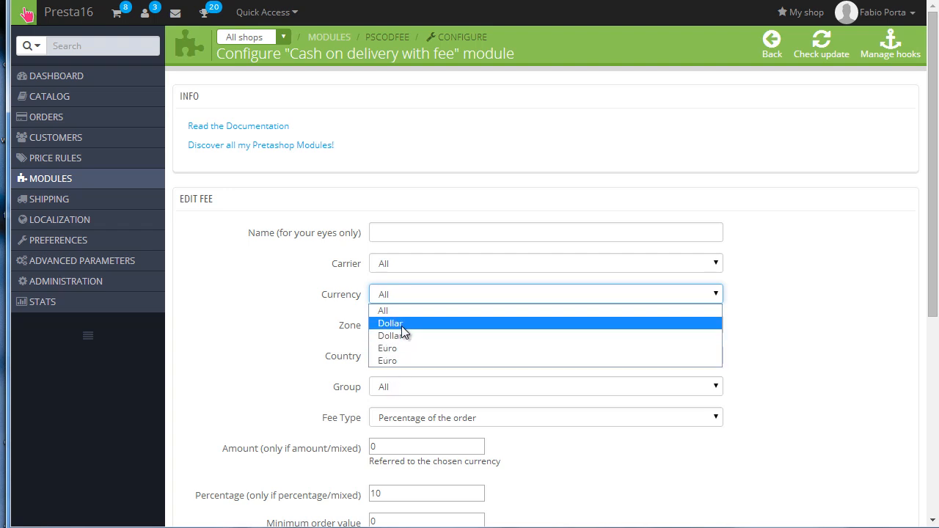
{"action": "left_click", "coordinate": [390, 323]}
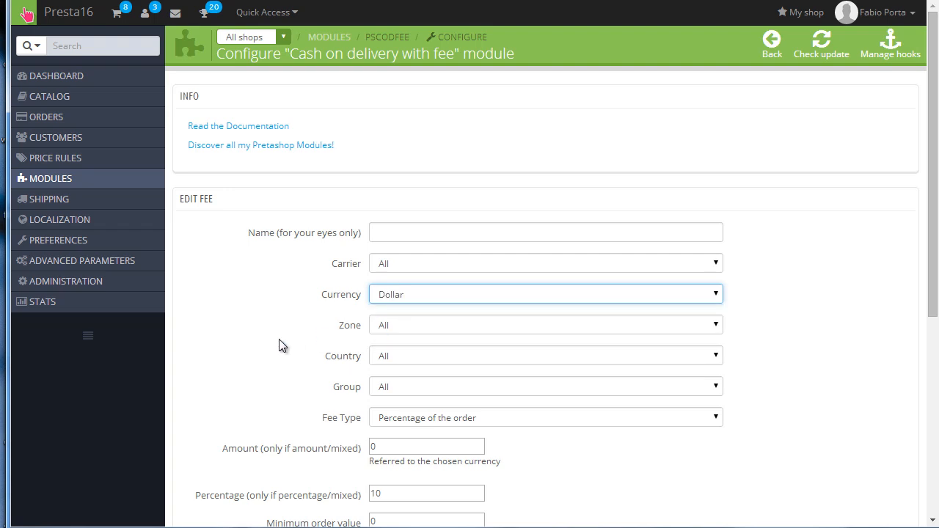
{"action": "scroll", "scroll_direction": "down", "scroll_amount": 3}
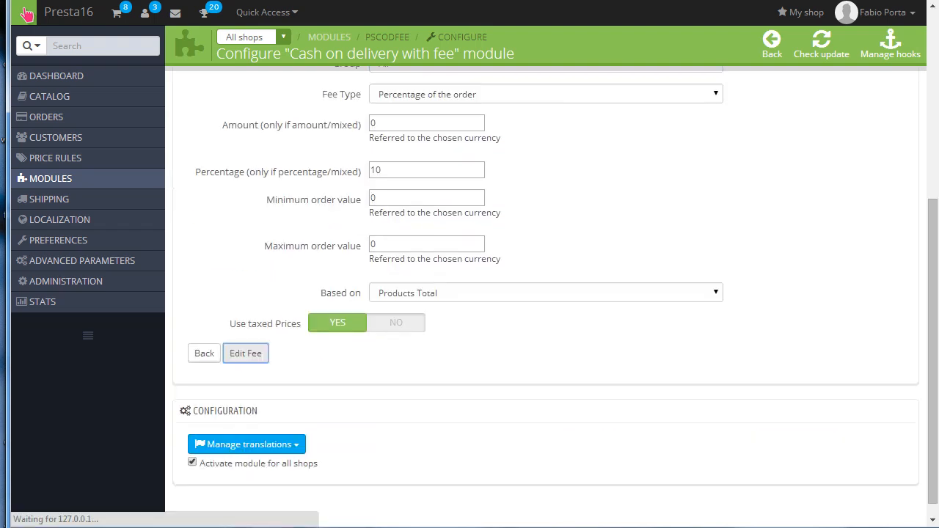
{"action": "left_click", "coordinate": [245, 352]}
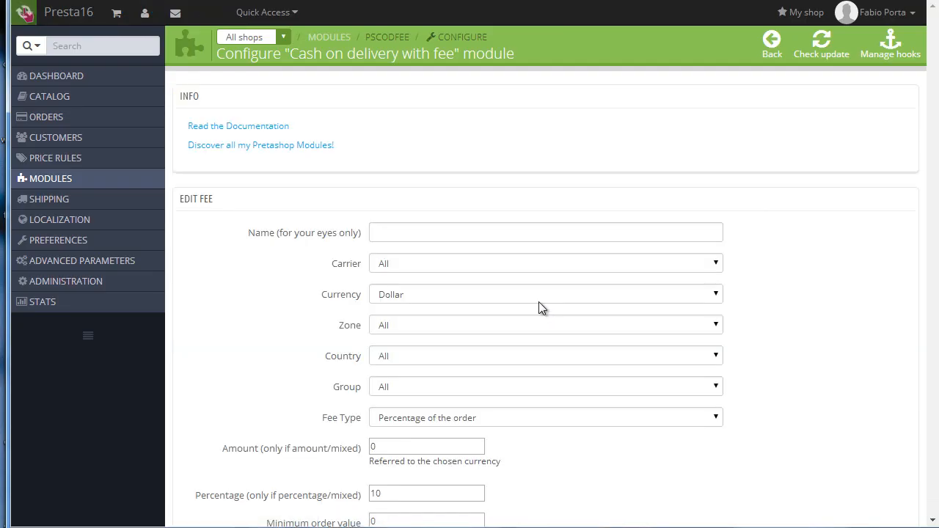
Step: Return the fee rule's Currency dropdown to All
{"action": "left_click", "coordinate": [546, 294]}
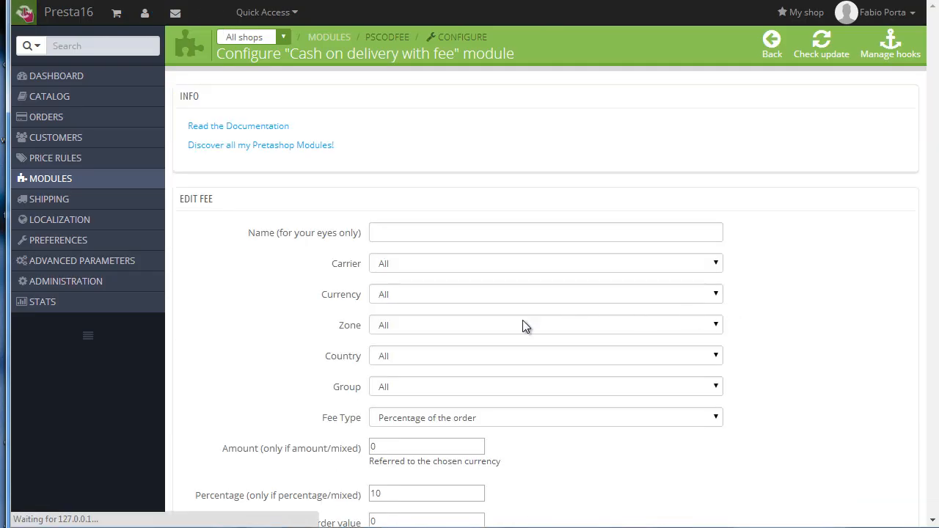
Step: Save the 10 percent fee rule with currency All
{"action": "scroll", "scroll_direction": "down", "scroll_amount": 3}
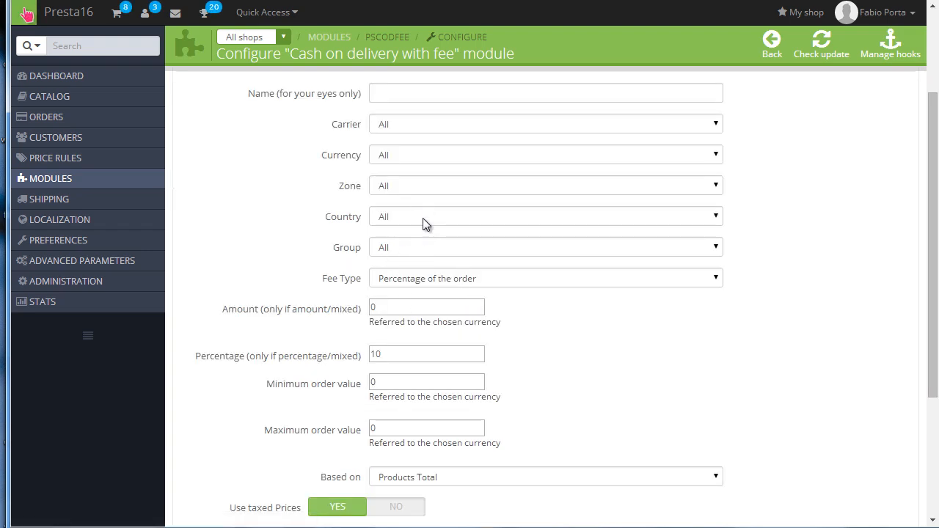
{"action": "left_click", "coordinate": [545, 246]}
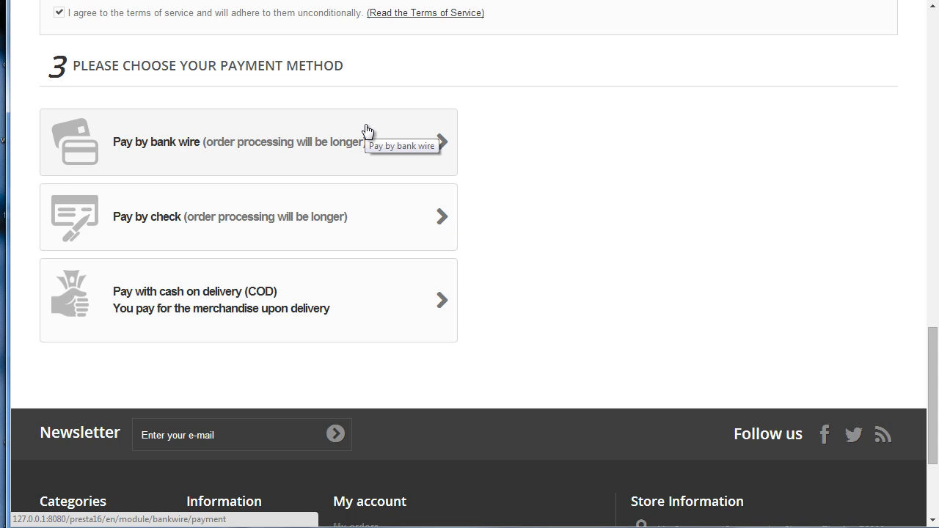
{"action": "mouse_move", "coordinate": [385, 103]}
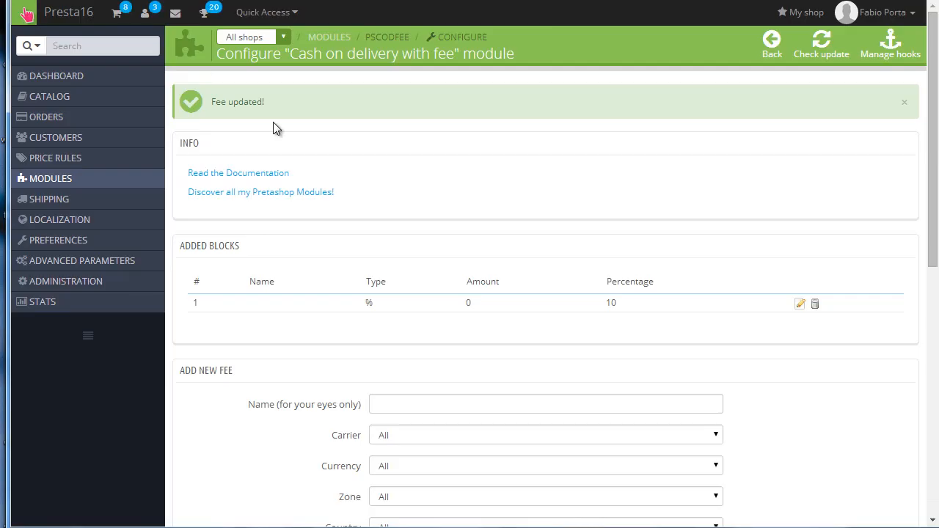
{"action": "mouse_move", "coordinate": [370, 178]}
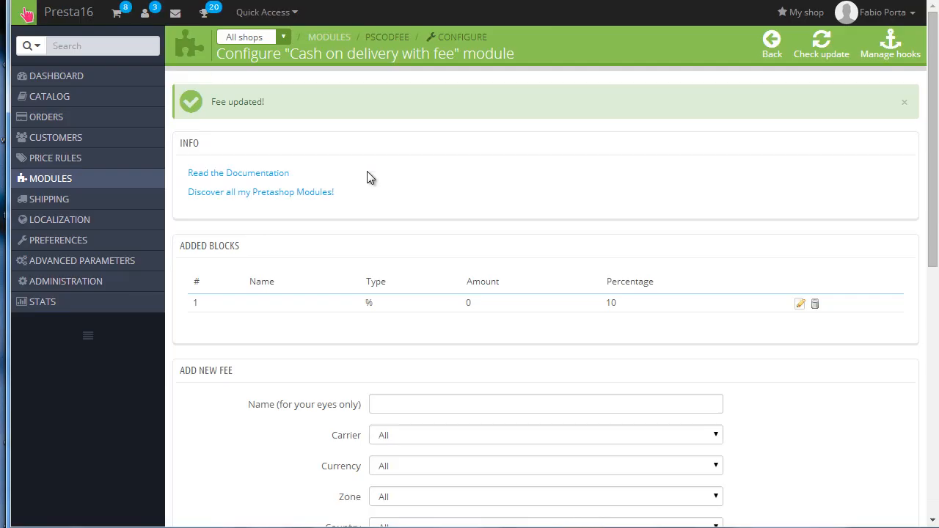
{"action": "mouse_move", "coordinate": [376, 179]}
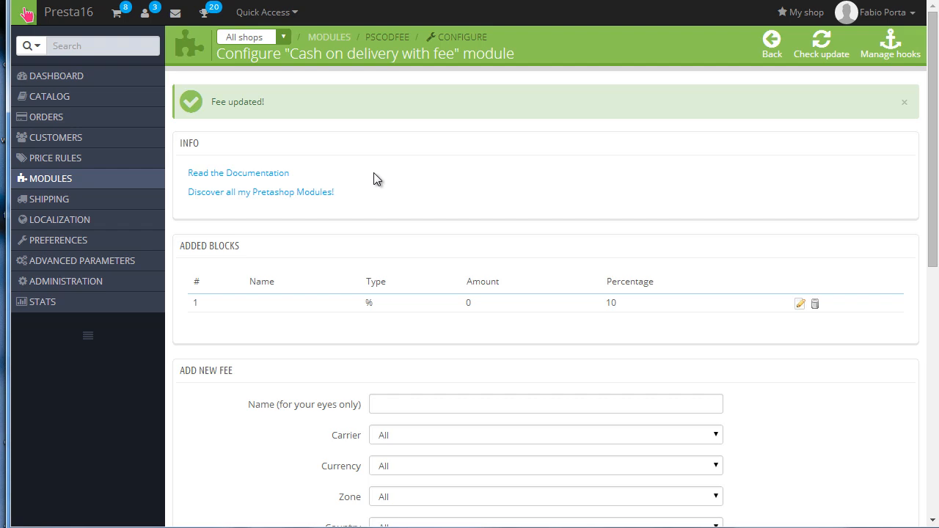
{"action": "scroll", "scroll_direction": "down", "scroll_amount": 3}
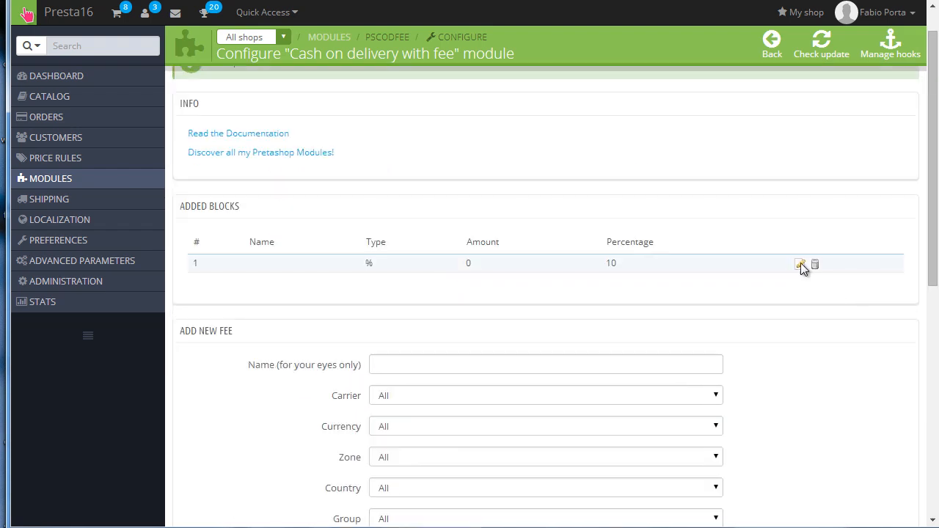
Step: Change fee 1 to a Fixed Amount of 10, keeping currency on All
{"action": "left_click", "coordinate": [801, 264]}
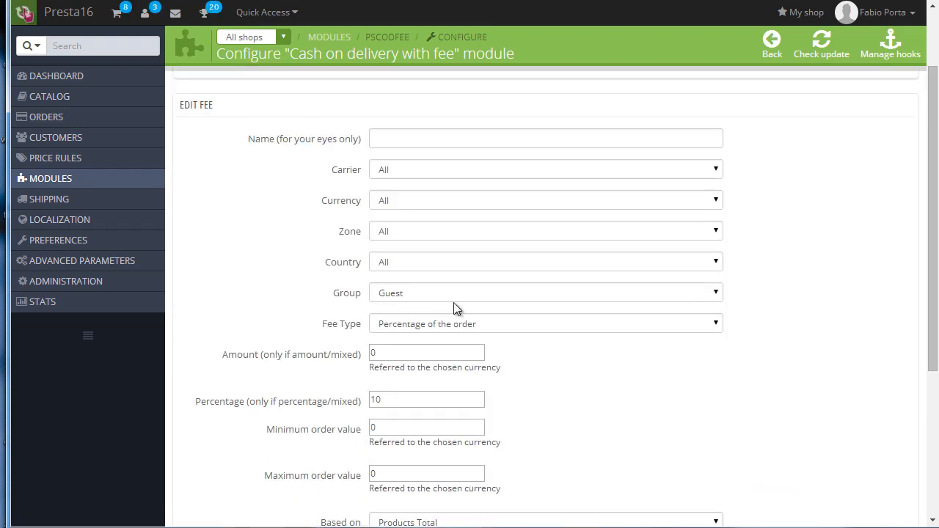
{"action": "left_click", "coordinate": [546, 323]}
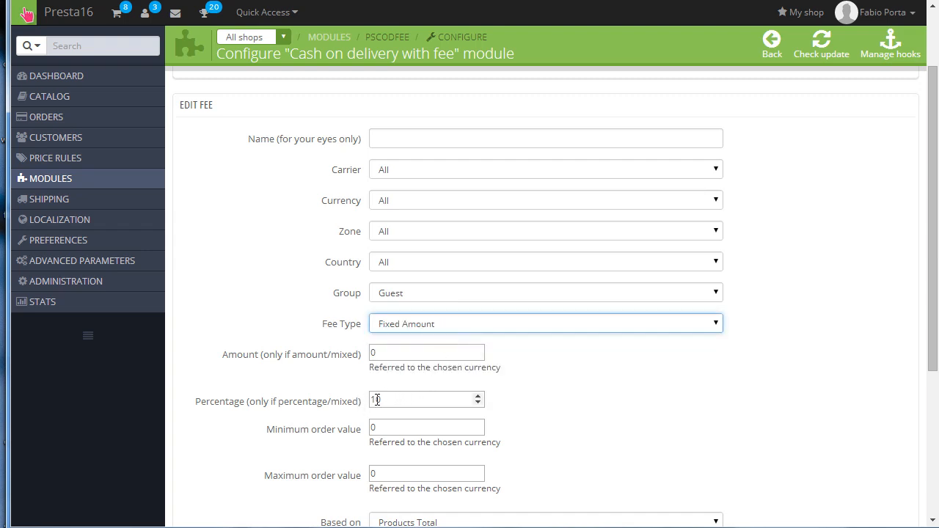
{"action": "type", "text": "10"}
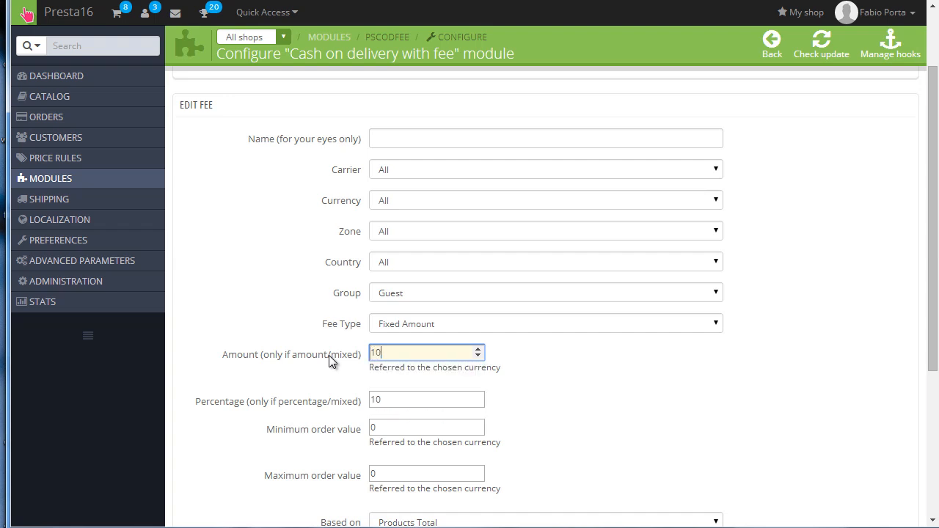
{"action": "scroll", "scroll_direction": "down", "scroll_amount": 3}
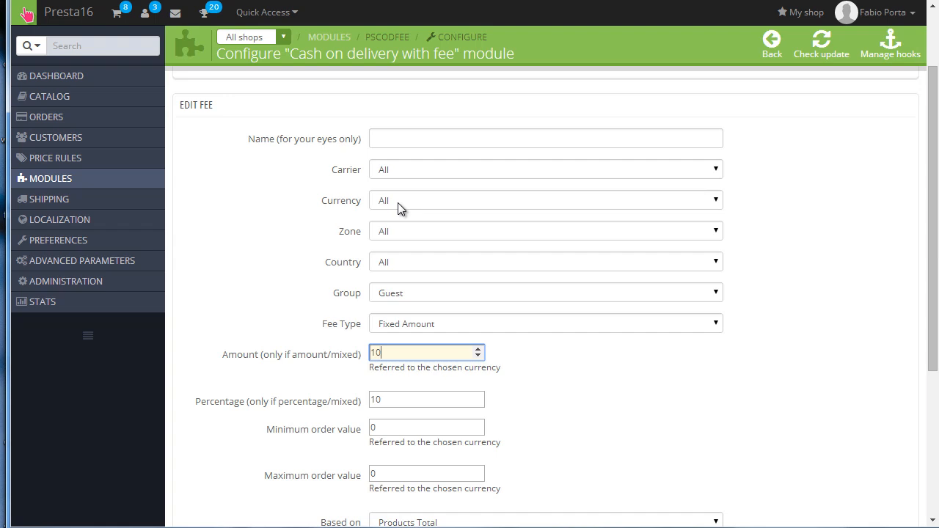
{"action": "left_click", "coordinate": [426, 353]}
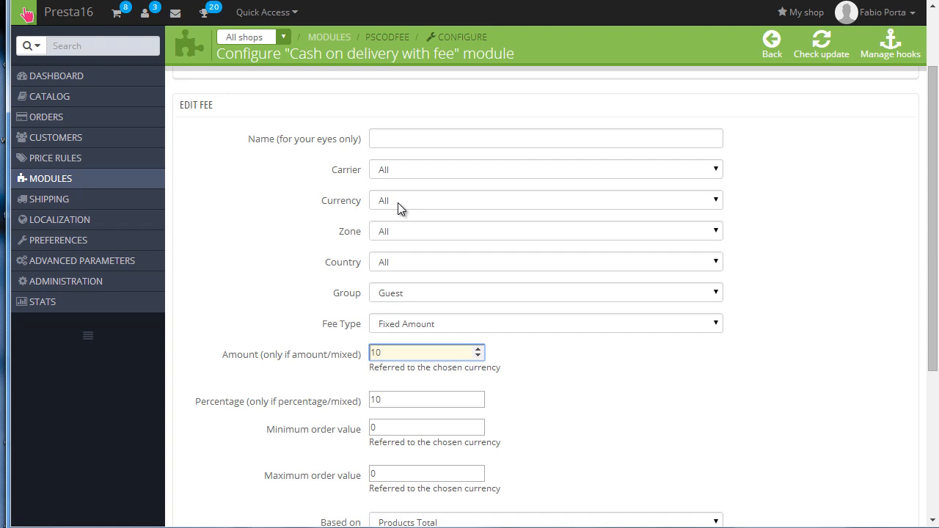
{"action": "left_click", "coordinate": [545, 200]}
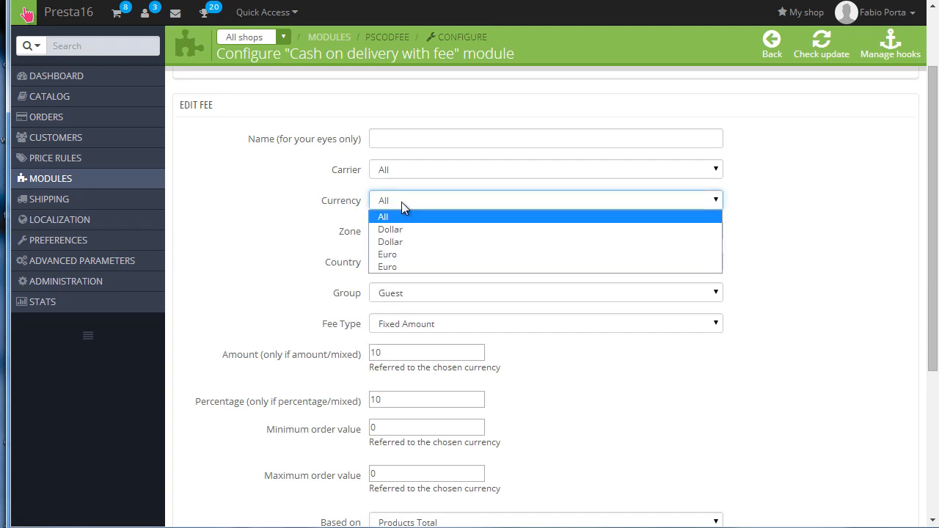
{"action": "left_click", "coordinate": [382, 216]}
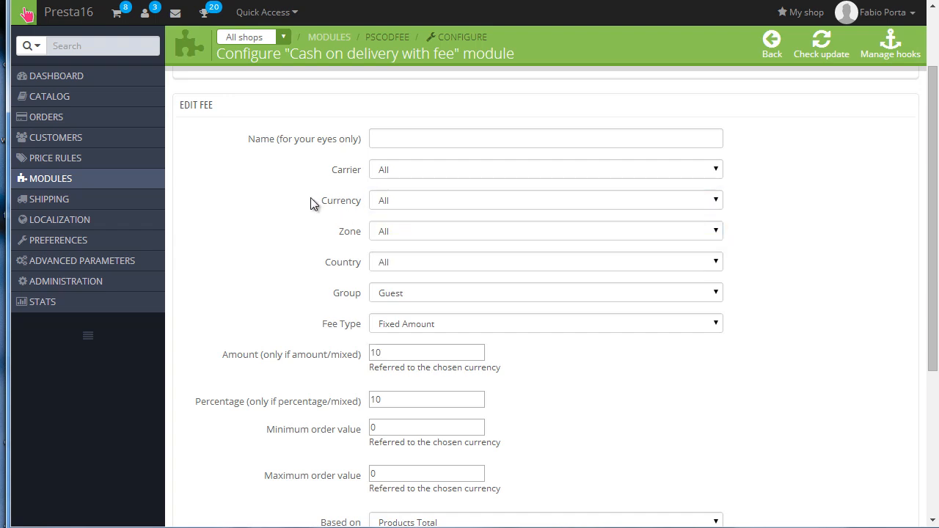
{"action": "scroll", "scroll_direction": "down", "scroll_amount": 3}
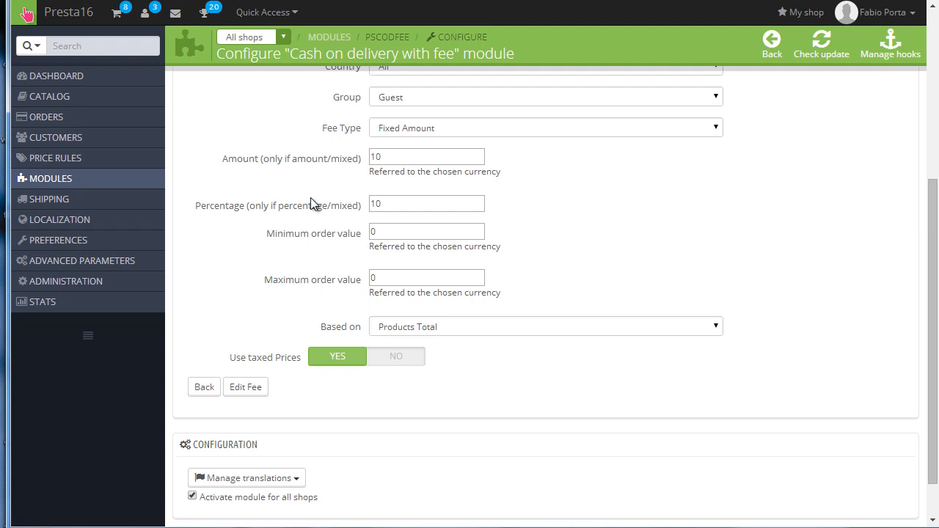
{"action": "mouse_move", "coordinate": [308, 206]}
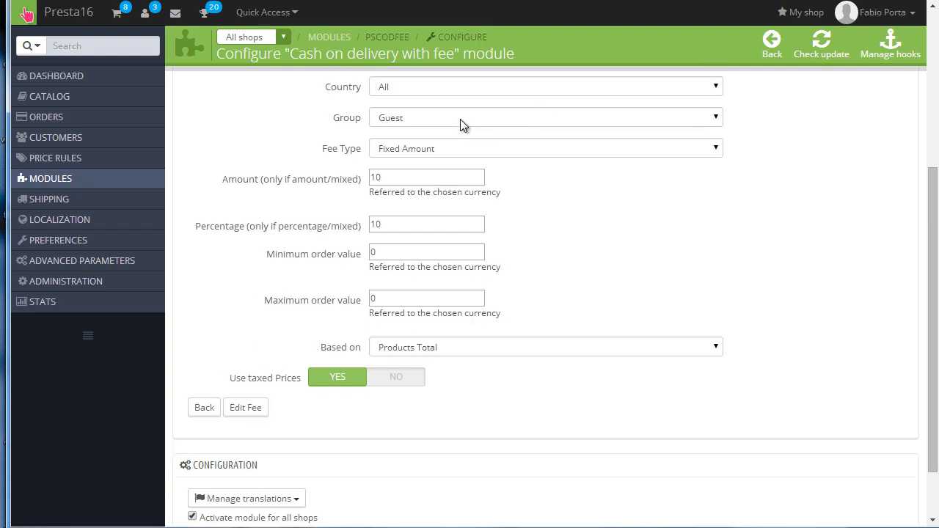
Step: Change the fee rule's customer group from Guest to All
{"action": "left_click", "coordinate": [545, 117]}
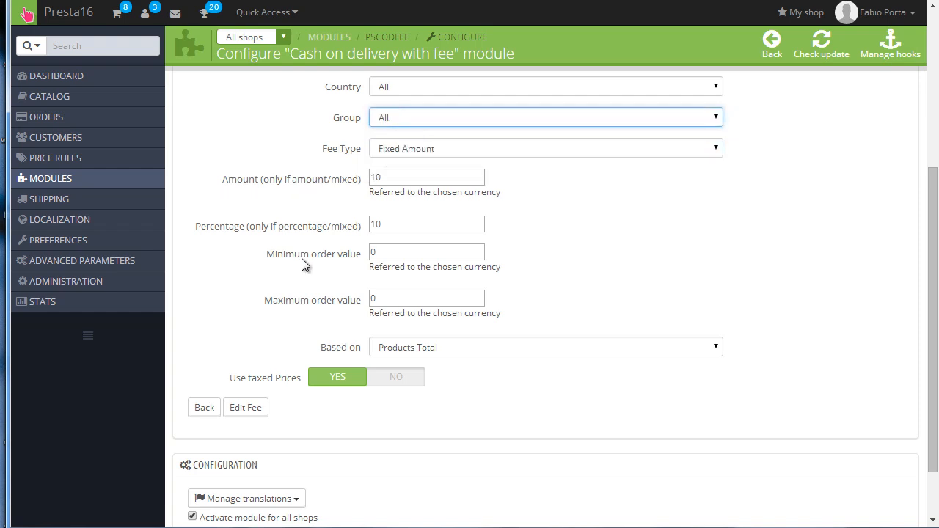
{"action": "left_click", "coordinate": [245, 407]}
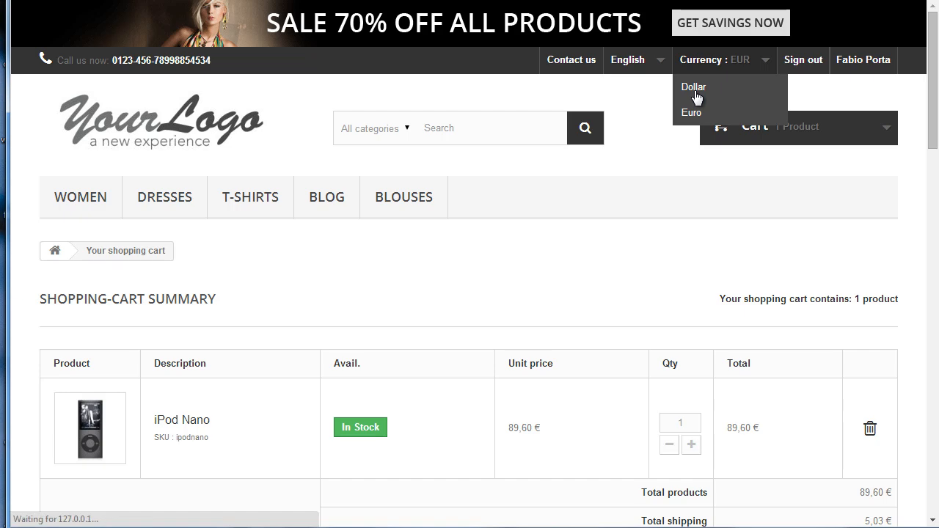
Step: Show storefront prices in Dollar and enter a maximum order value of 120
{"action": "left_click", "coordinate": [692, 86]}
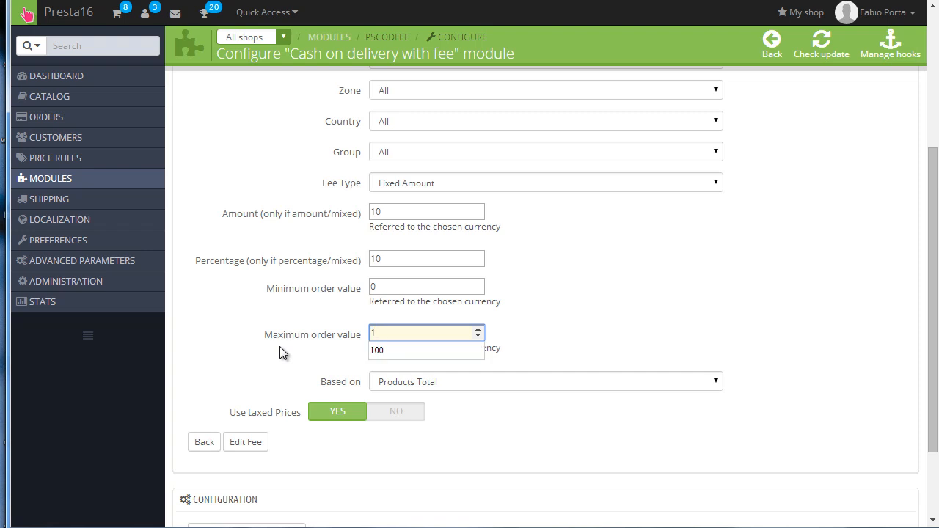
{"action": "type", "text": "120"}
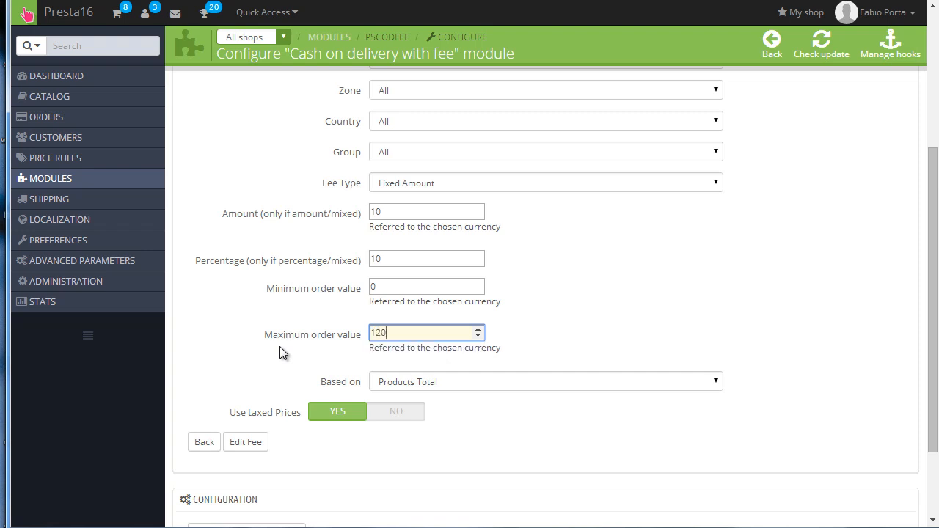